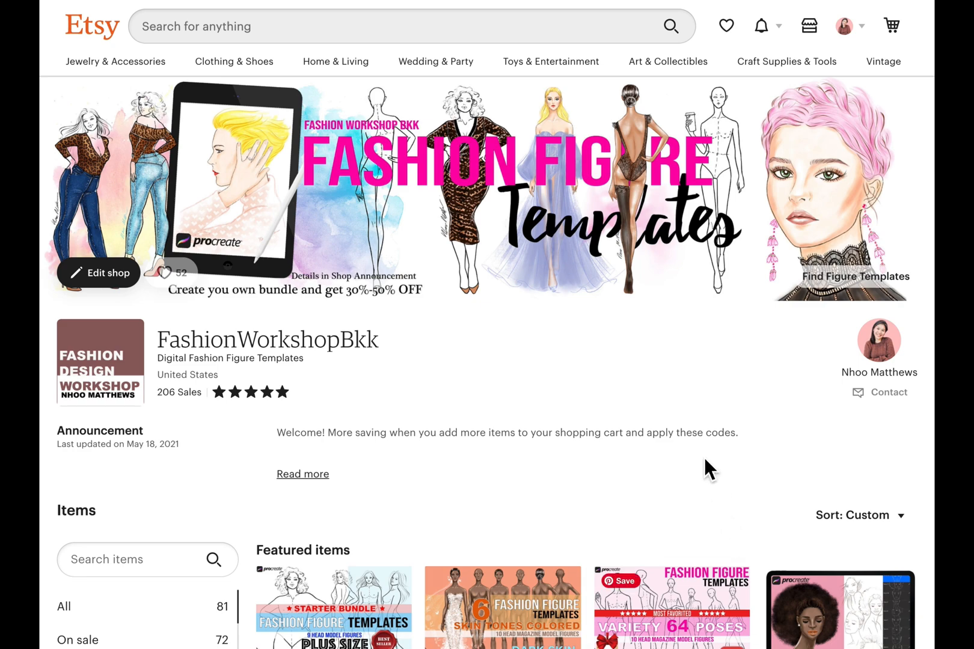
- Open the Procreate 1950s Vintage Fashion Poses listing from the shop and browse its preview images
scroll("down", 3)
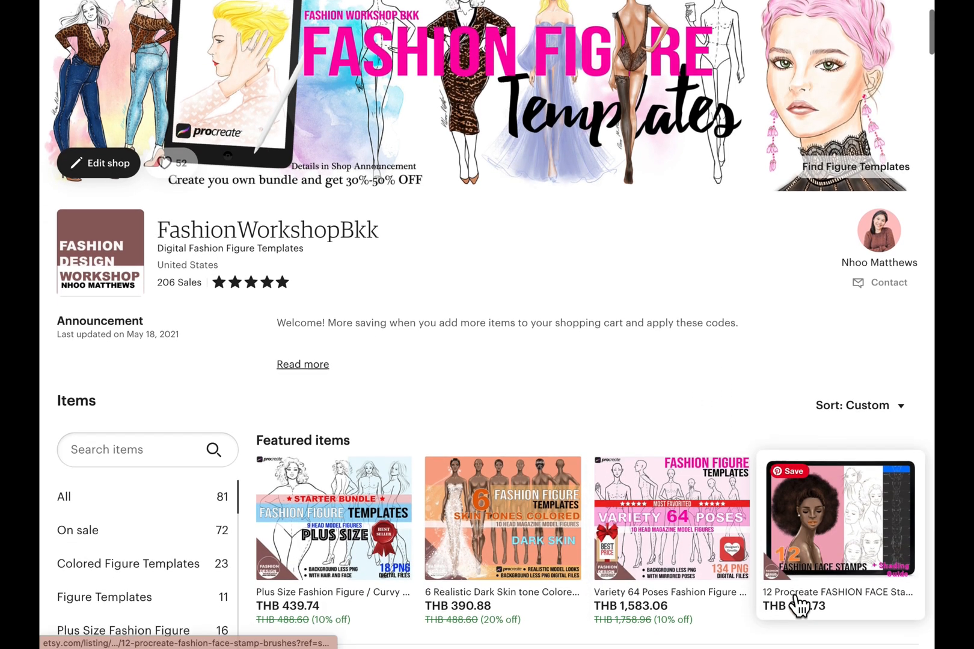
scroll("down", 3)
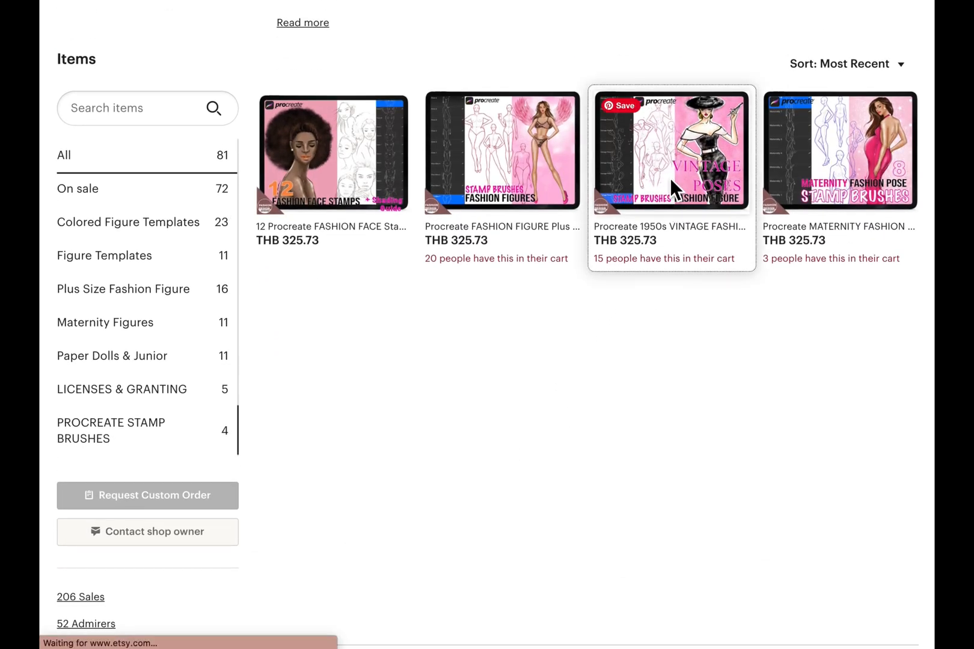
left_click(669, 175)
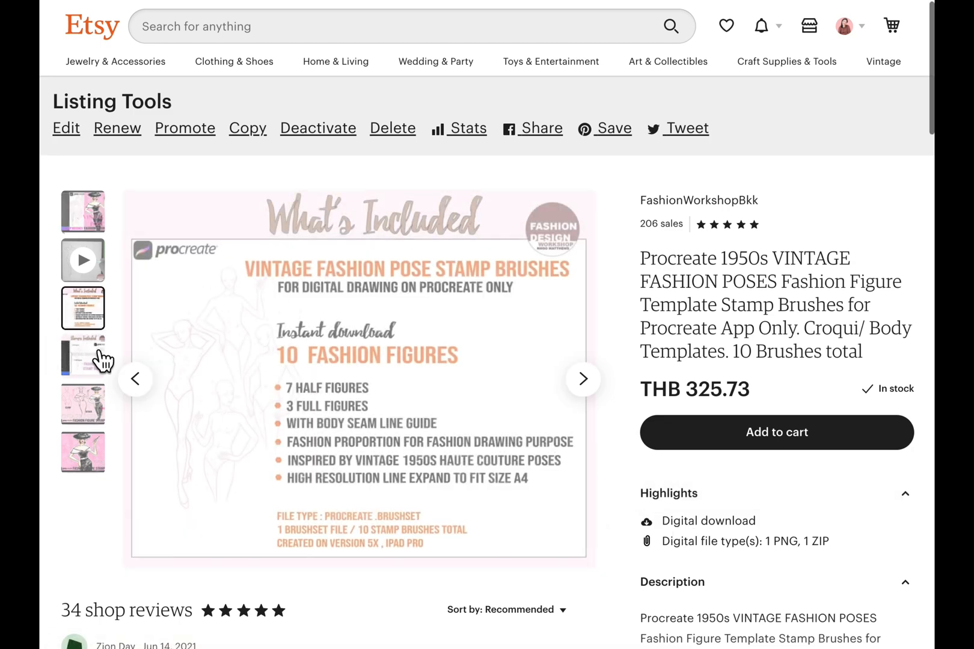
left_click(83, 452)
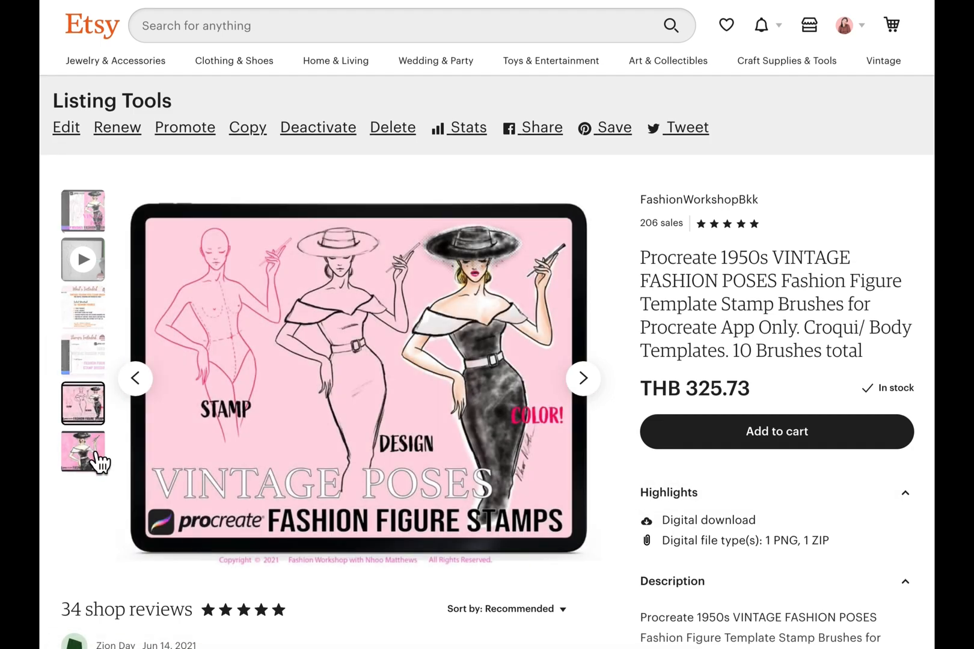
left_click(82, 451)
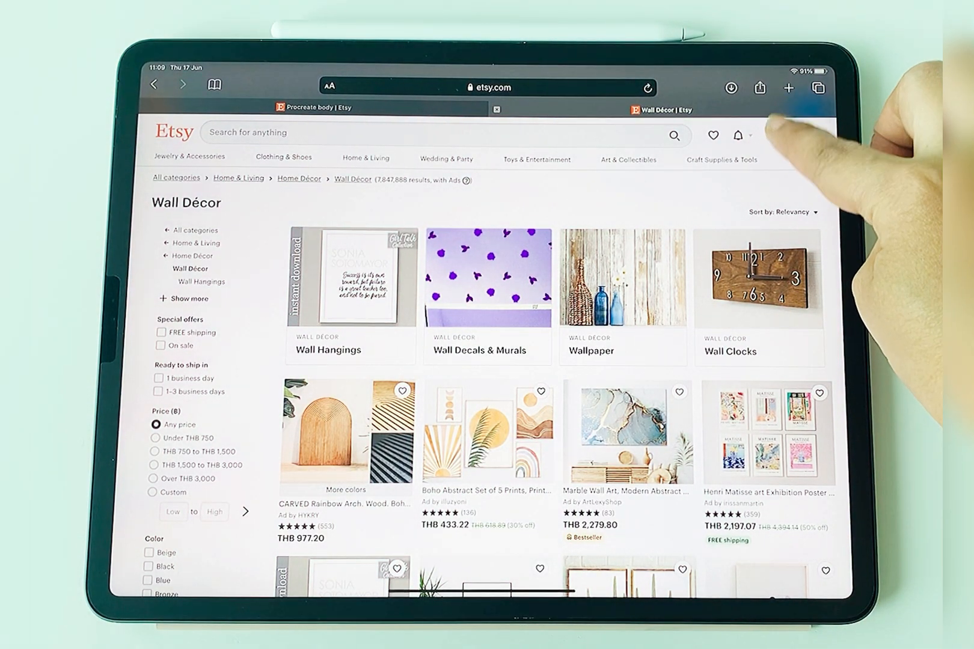
- Go to Purchases and reviews from the account avatar menu
left_click(769, 136)
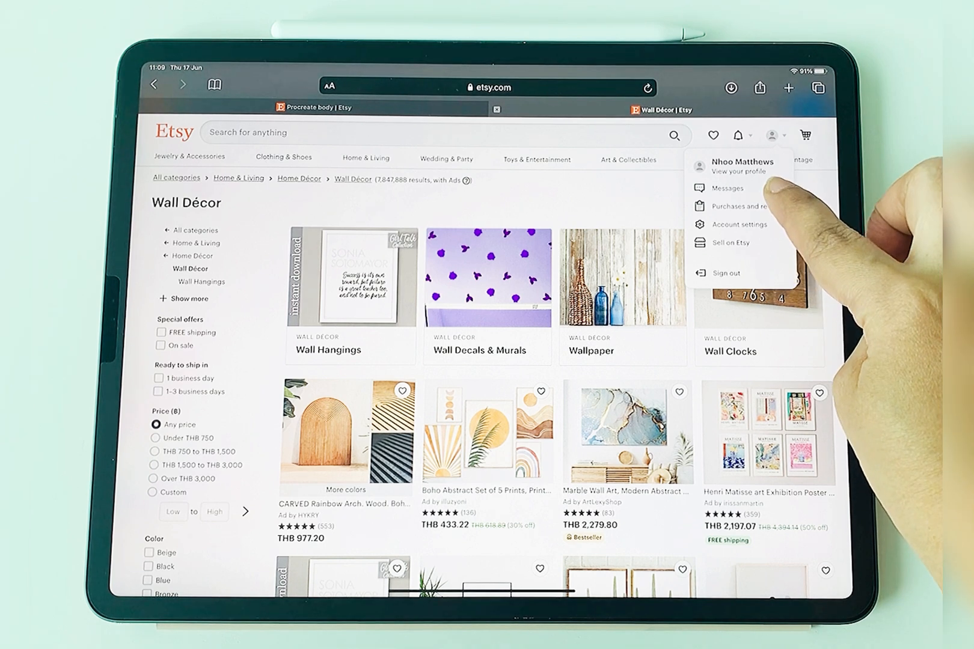
left_click(740, 205)
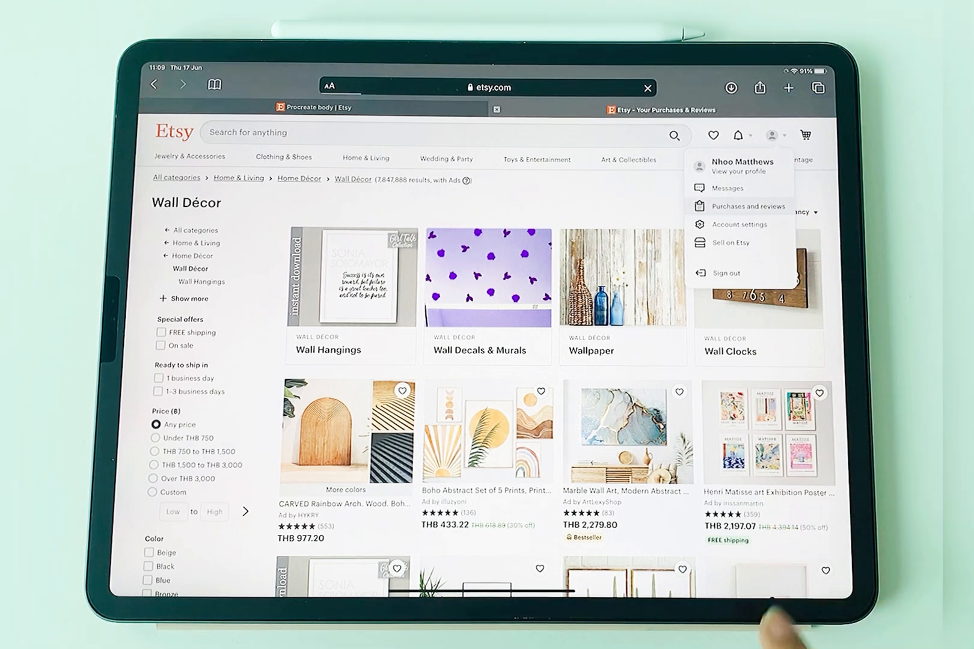
left_click(748, 206)
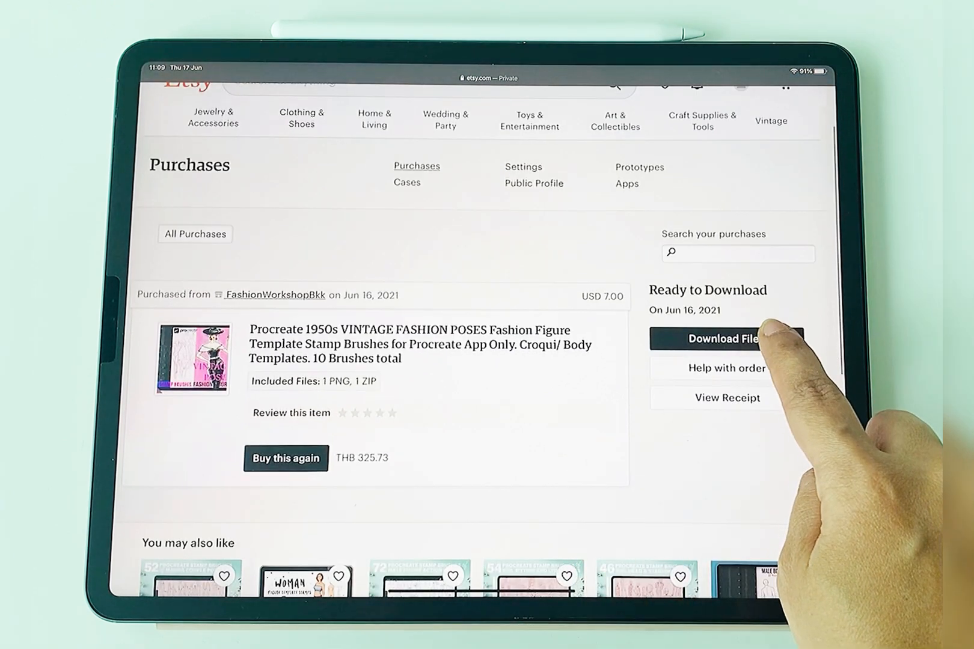
- Download VintagePoses.zip from the purchased Vintage Fashion Poses order's files
left_click(724, 339)
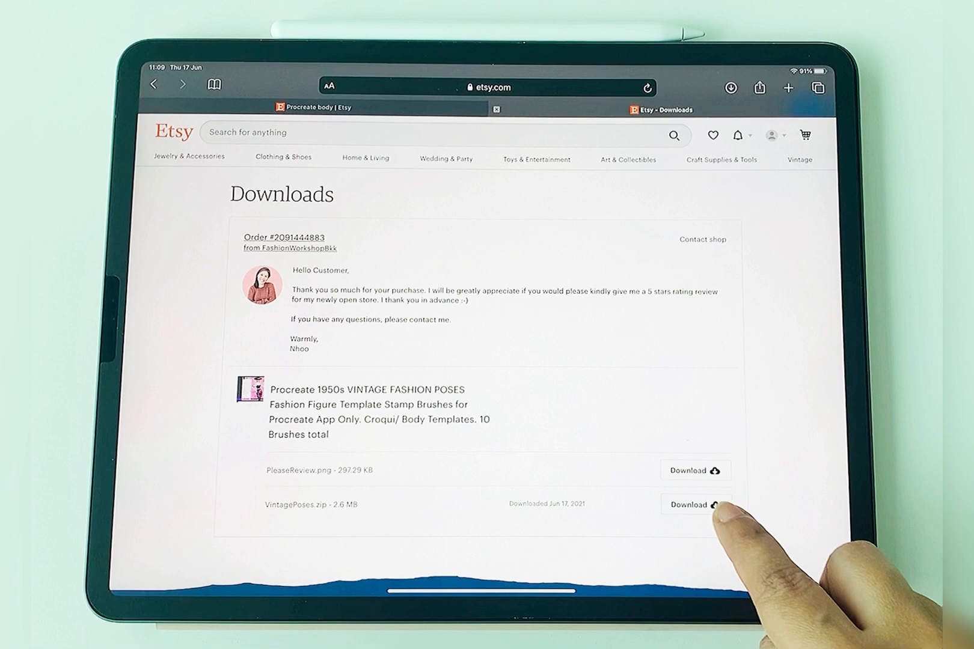
left_click(695, 505)
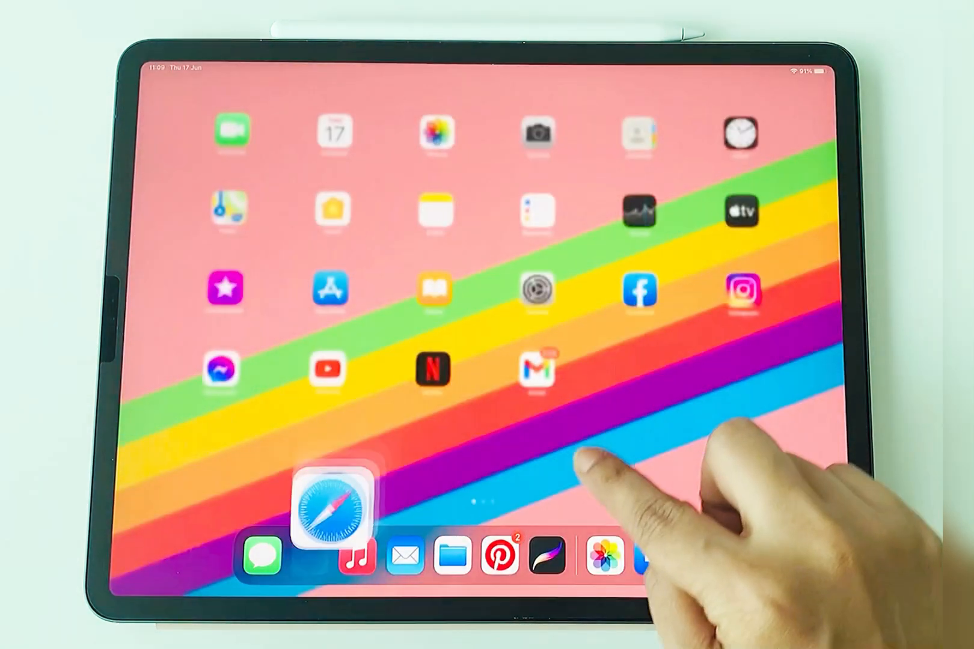
- Launch Files and show the Downloads folder with the VintagePoses folder and zip
left_click(454, 554)
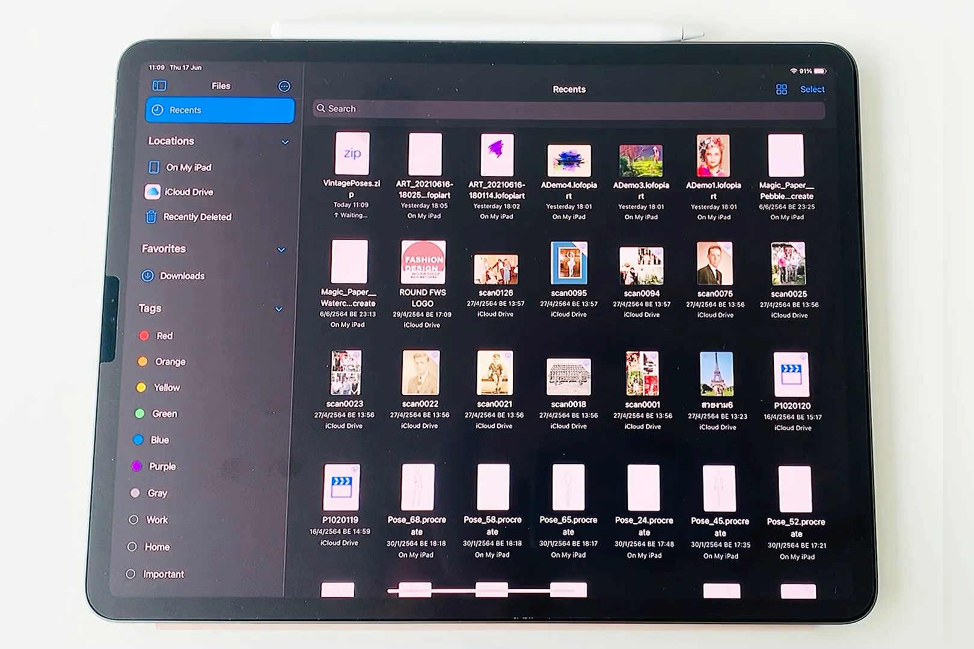
left_click(180, 276)
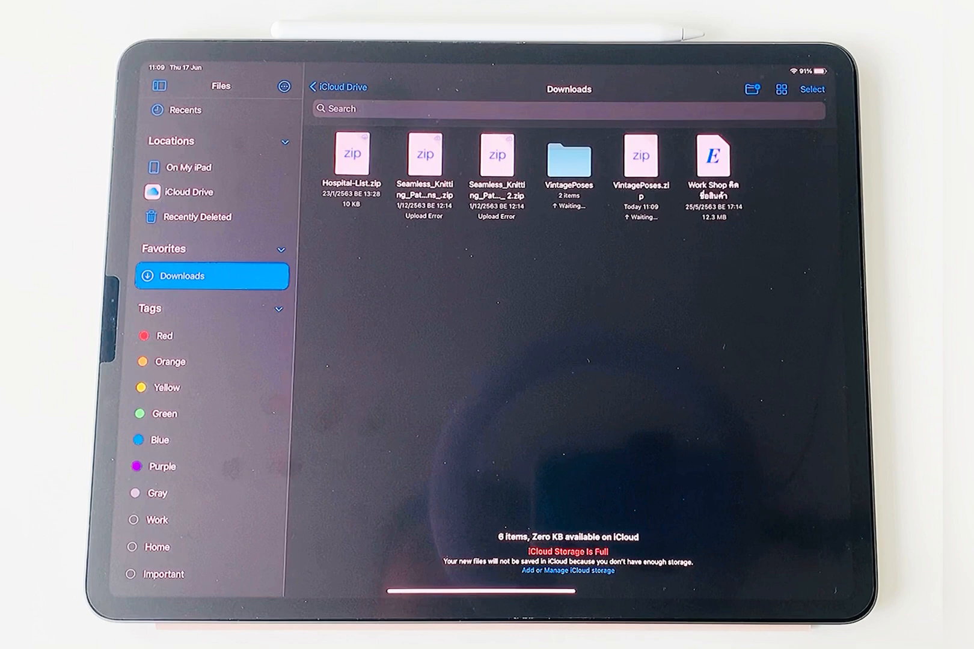
left_click(568, 158)
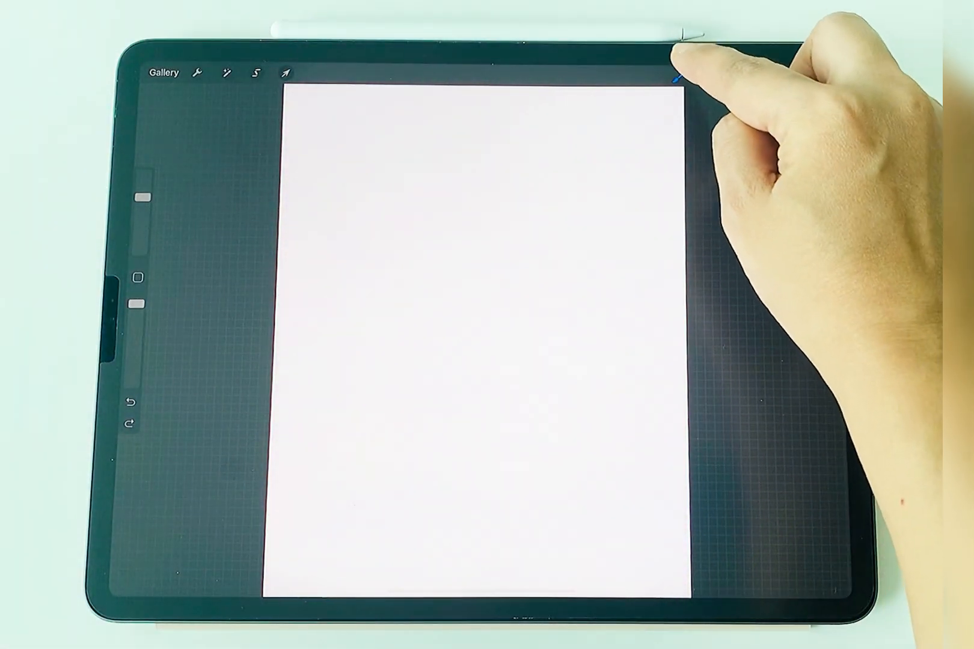
- Pick Vintage Pose brushes from the Brush Library and stamp two fashion figures on the canvas
left_click(673, 78)
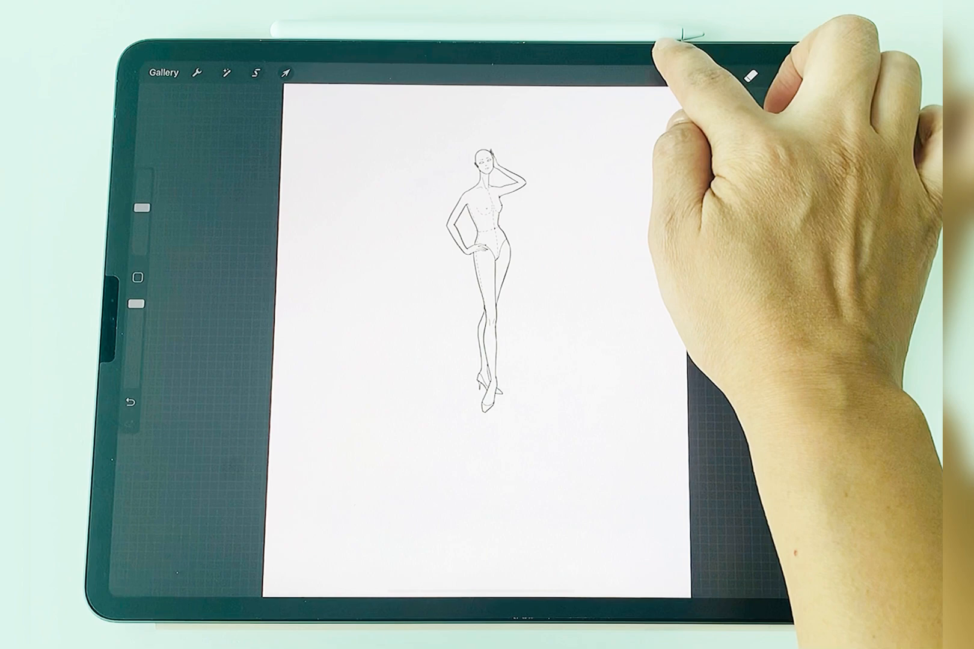
left_click(695, 66)
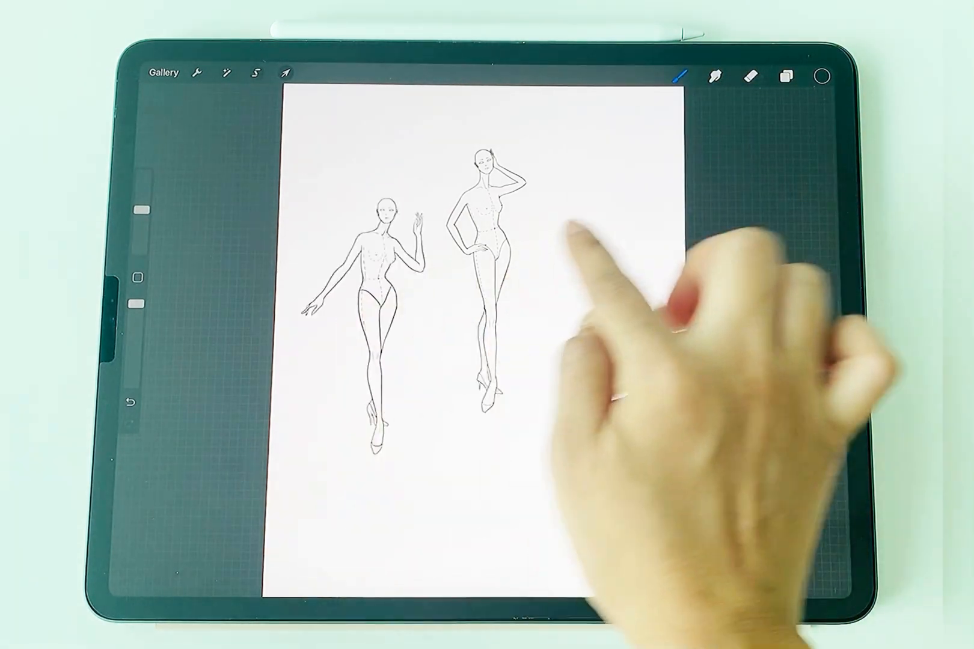
left_click(678, 75)
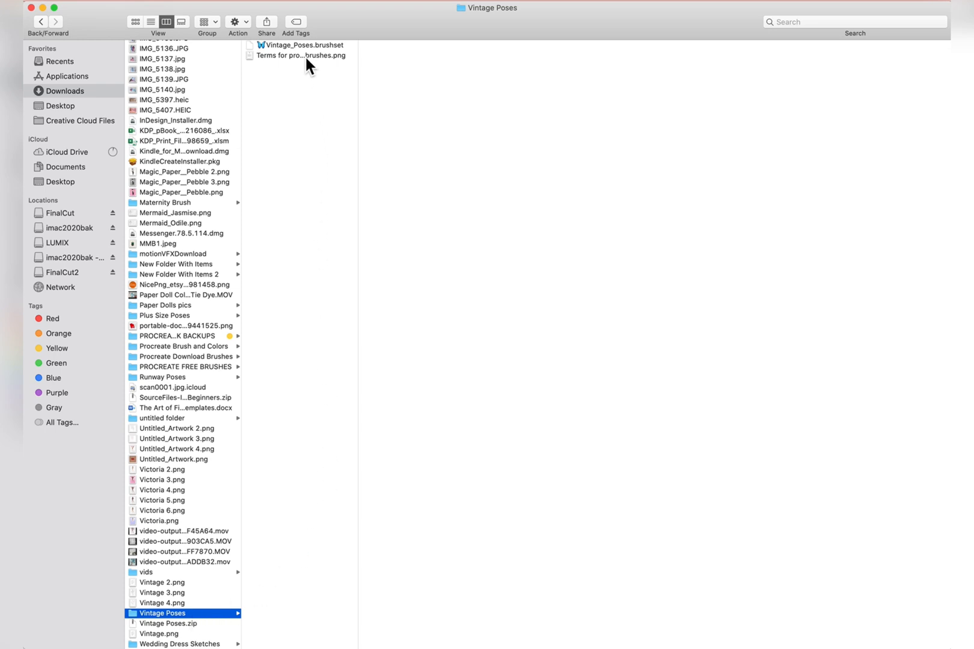
- AirDrop the Vintage_Poses.brushset file from Finder to the iPad via the Share menu
left_click(298, 44)
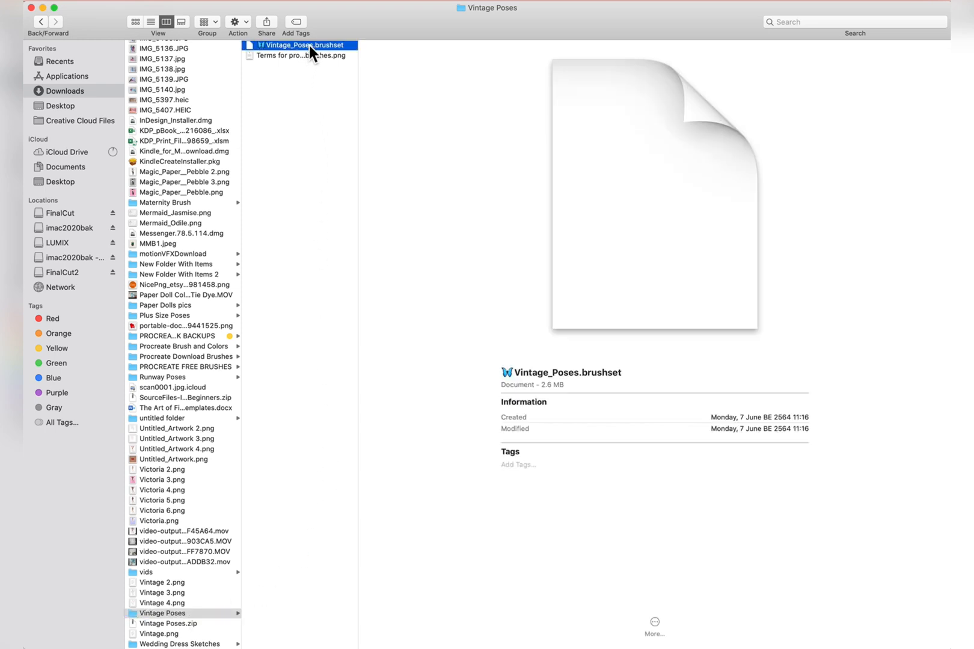
left_click(267, 20)
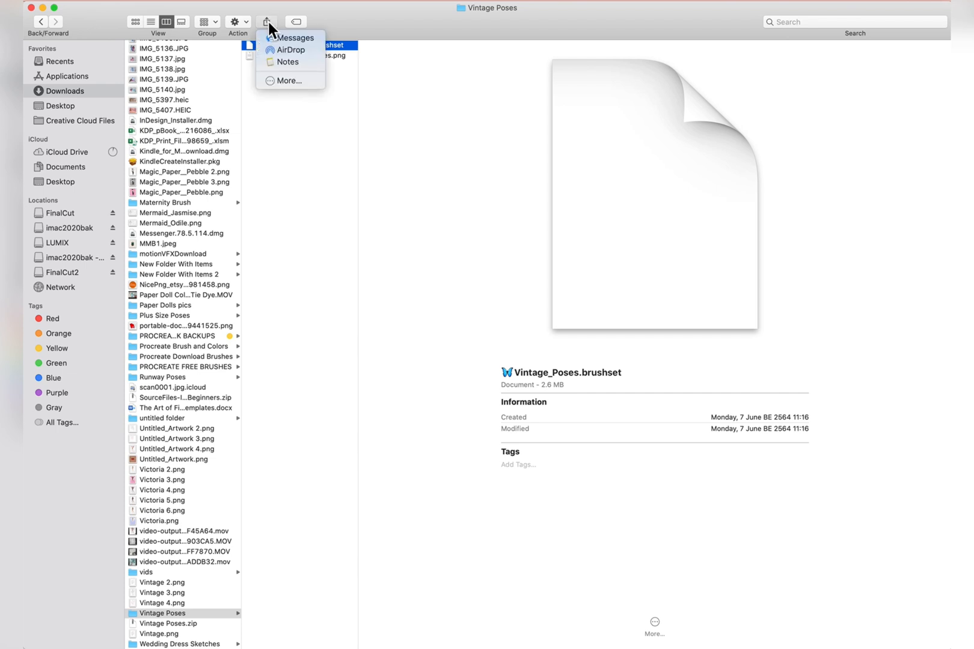
mouse_move(285, 53)
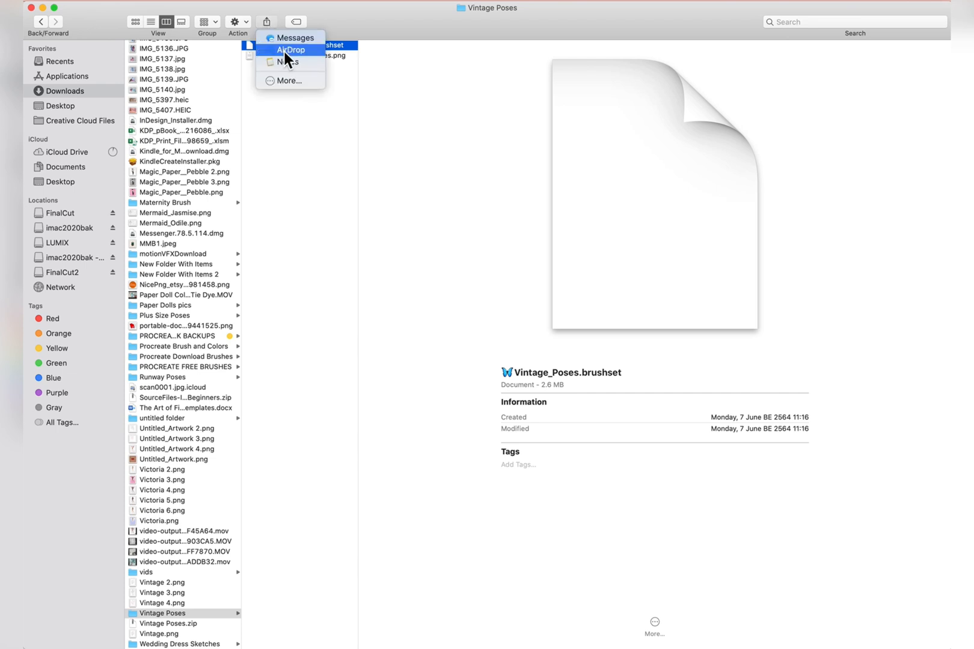
left_click(291, 51)
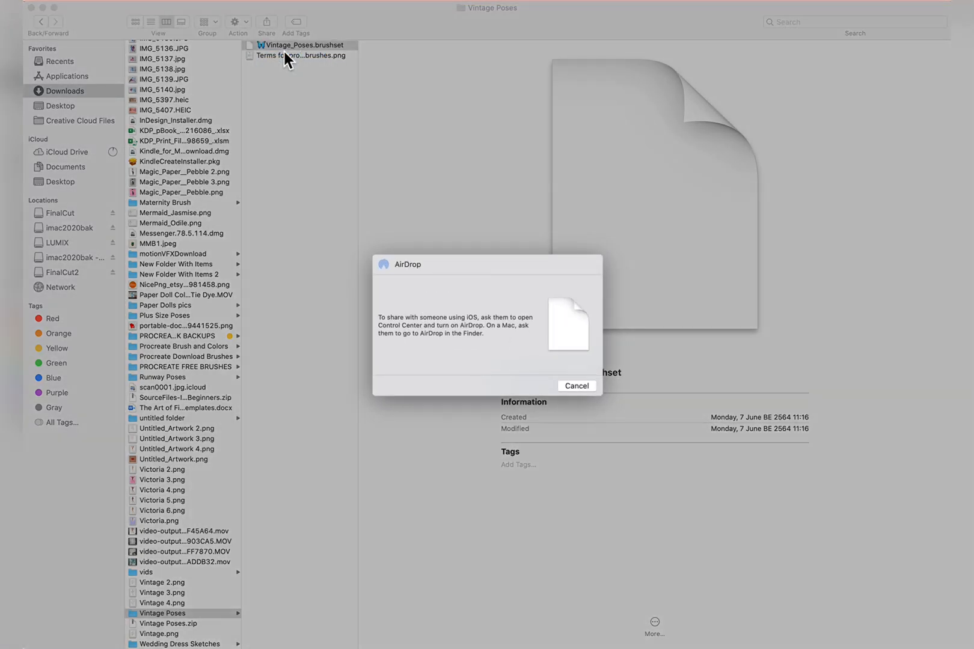
mouse_move(395, 298)
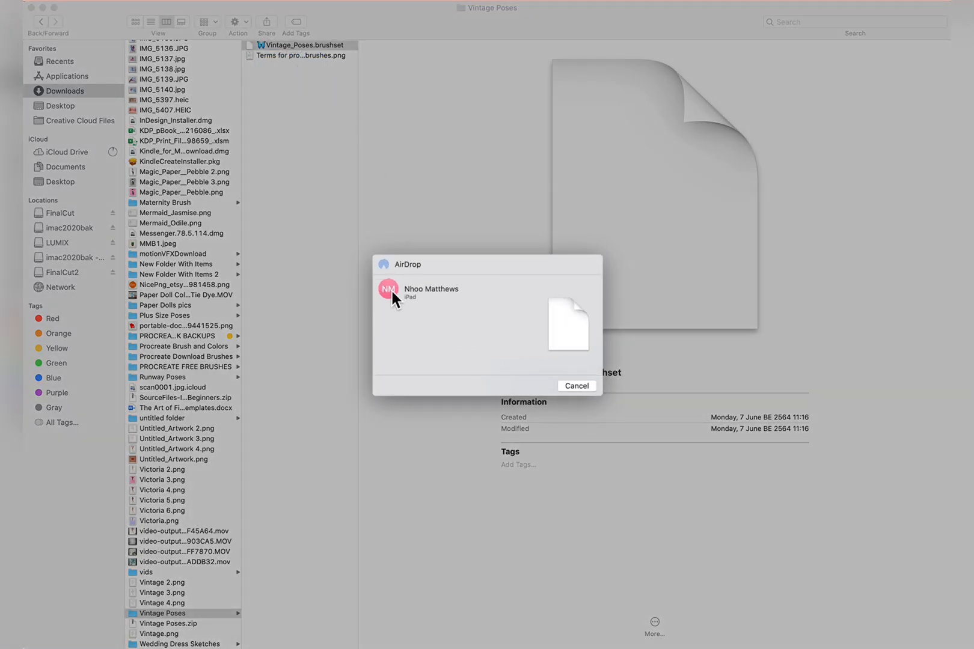
left_click(388, 289)
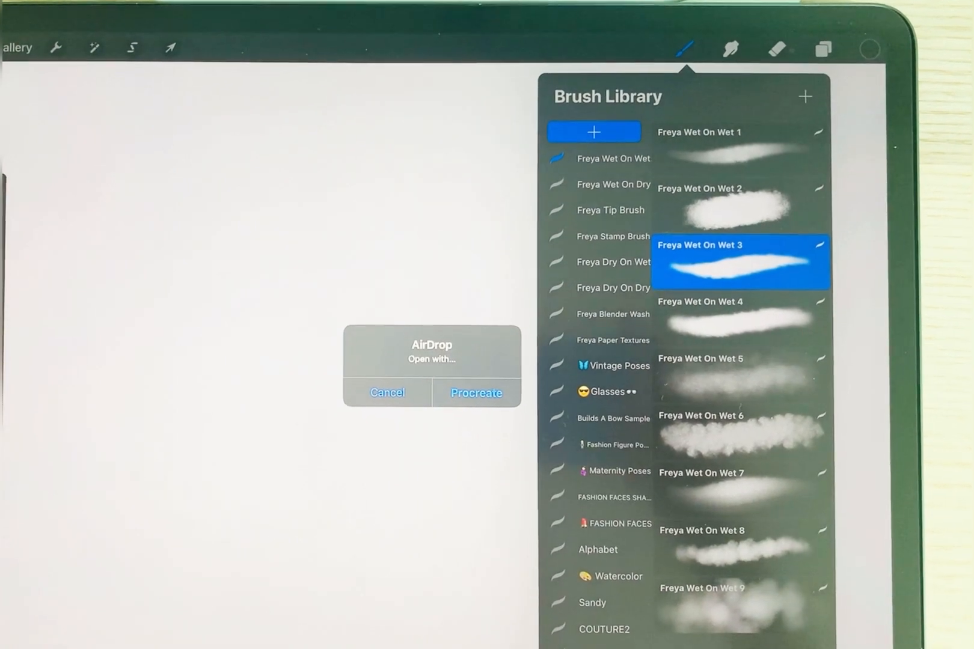
- Open the received brush set with Procreate and view the imported Vintage Poses brushes
left_click(476, 393)
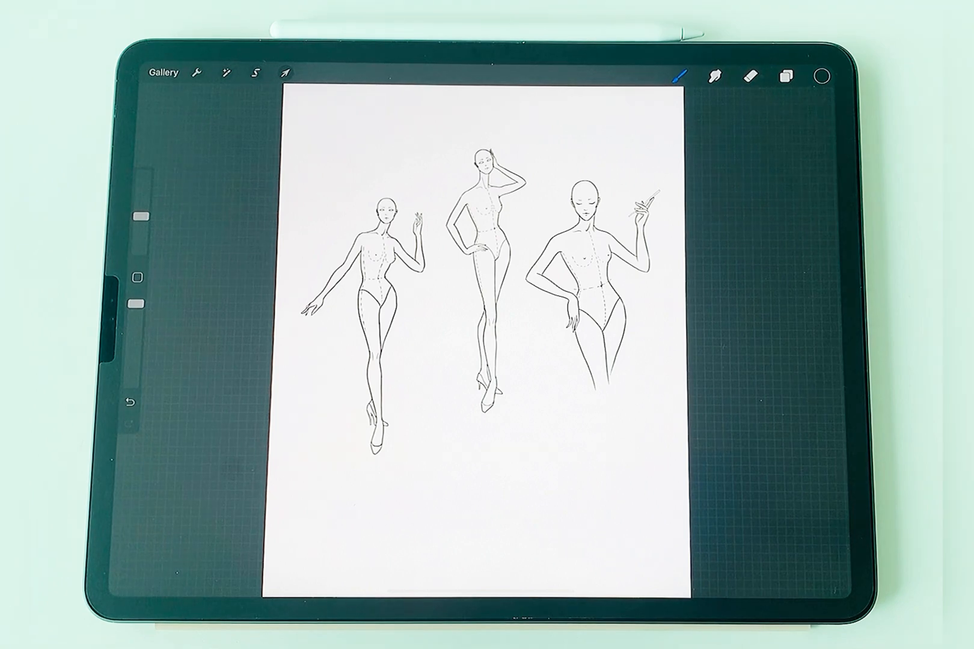
left_click(678, 77)
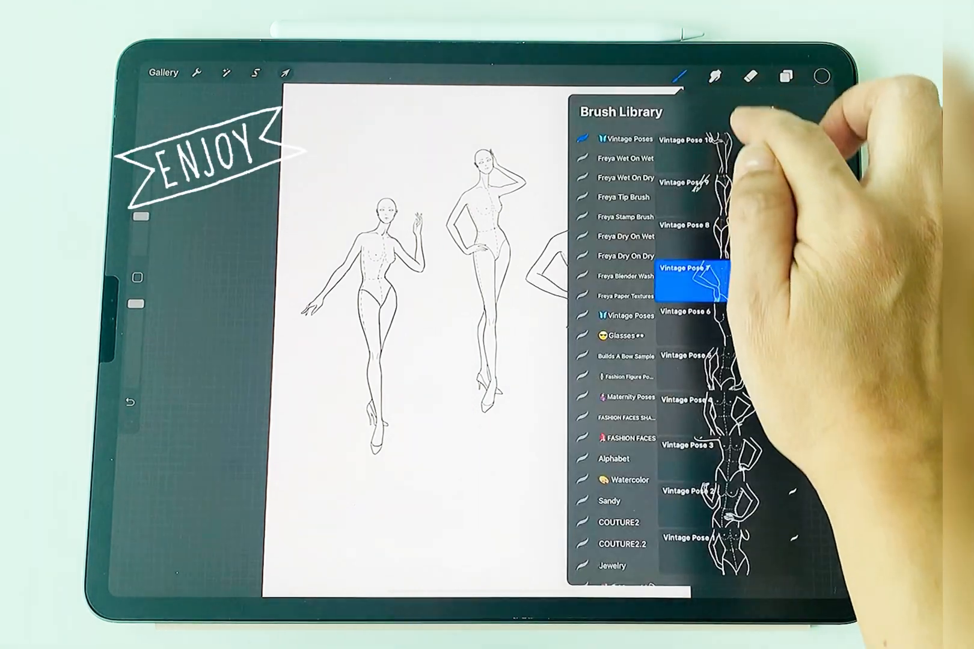